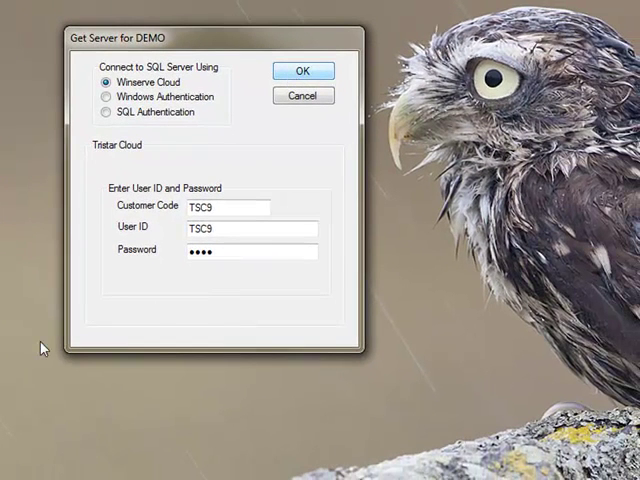
- Connect to the DEMO server and bring up the Client Setup for DEMO
{"action": "left_click", "coordinate": [302, 70]}
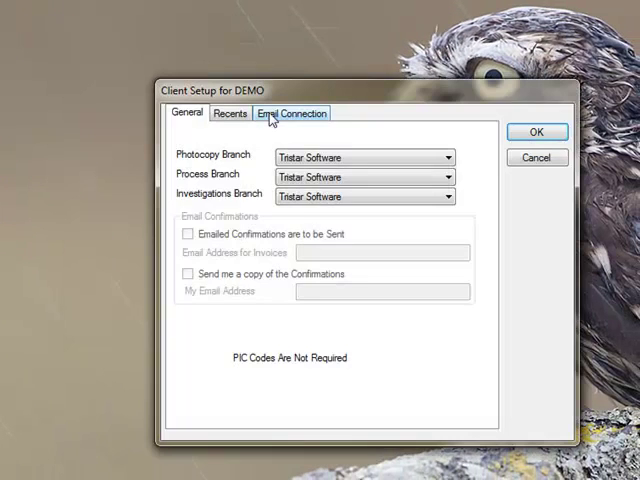
- Set the Email Connection to send from a local email connection
{"action": "left_click", "coordinate": [292, 112]}
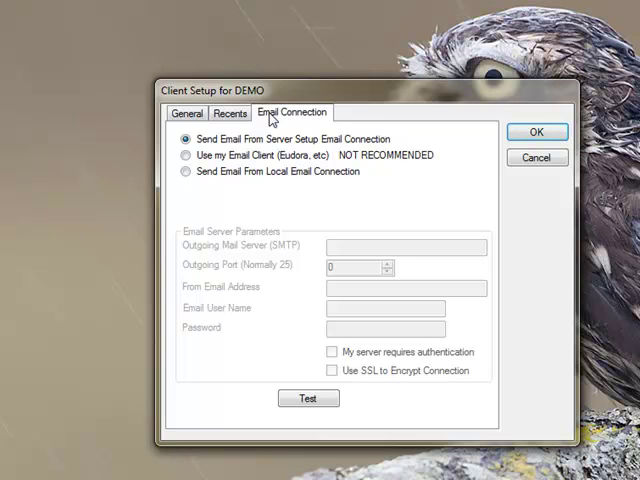
{"action": "mouse_move", "coordinate": [198, 188]}
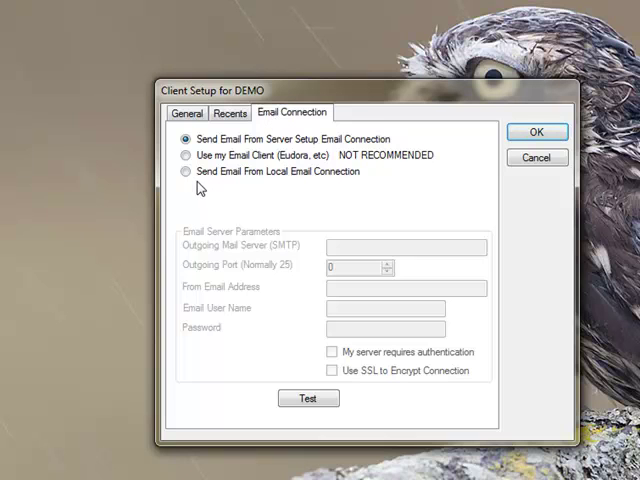
{"action": "left_click", "coordinate": [184, 172]}
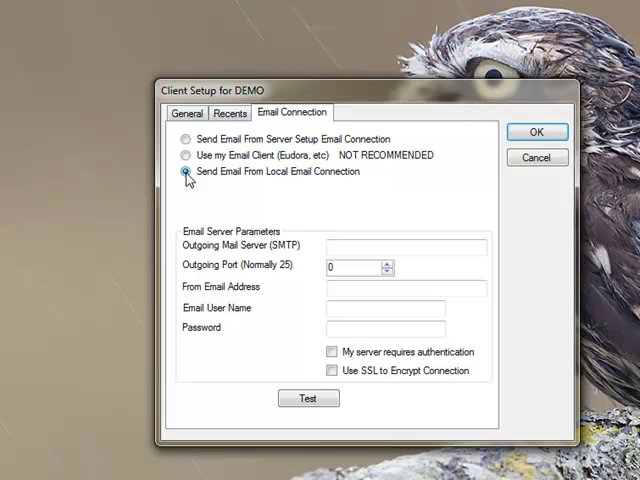
{"action": "mouse_move", "coordinate": [248, 194]}
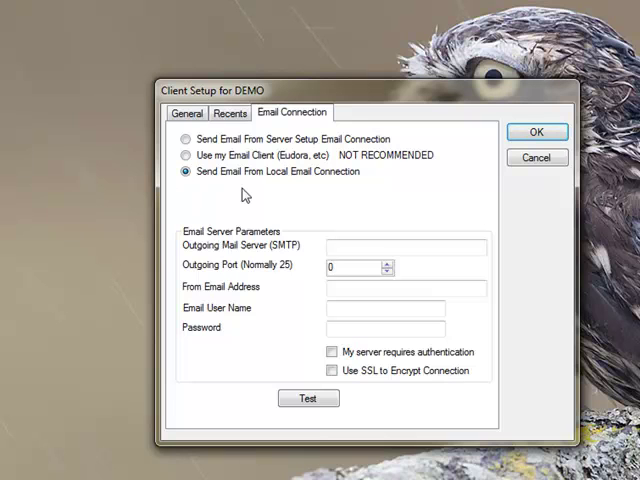
- Enter smtp.gmail.com as the outgoing SMTP server with port 587
{"action": "left_click", "coordinate": [404, 246]}
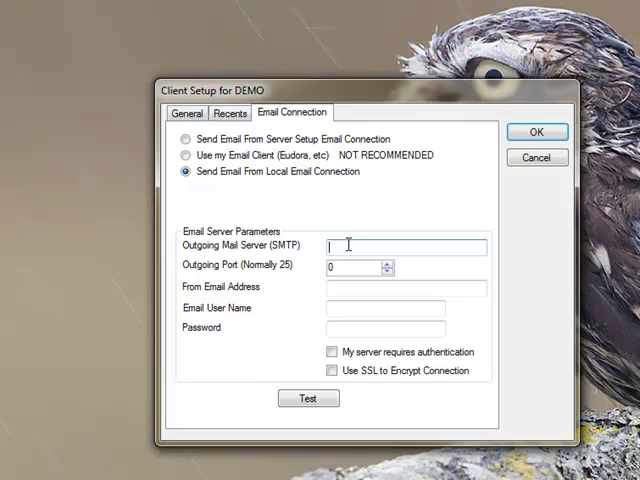
{"action": "type", "text": "s"}
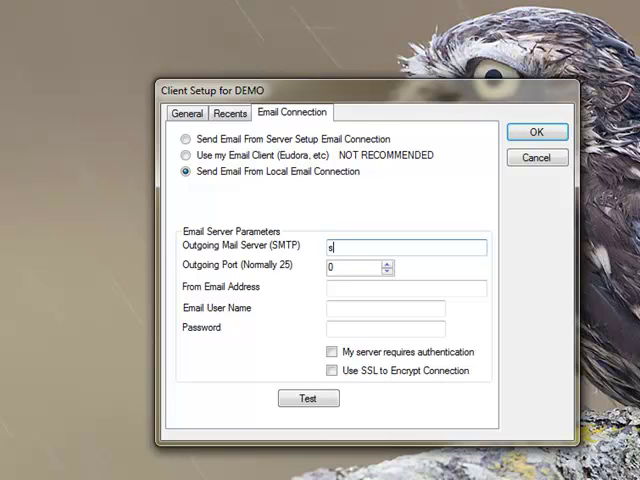
{"action": "type", "text": "mtp.gmail.com"}
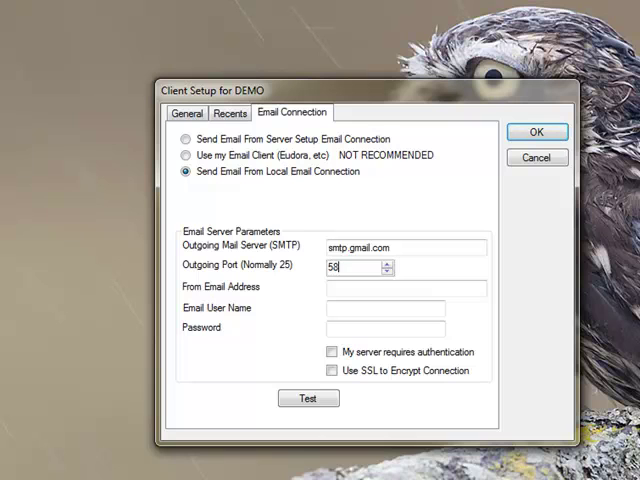
{"action": "left_click", "coordinate": [404, 288]}
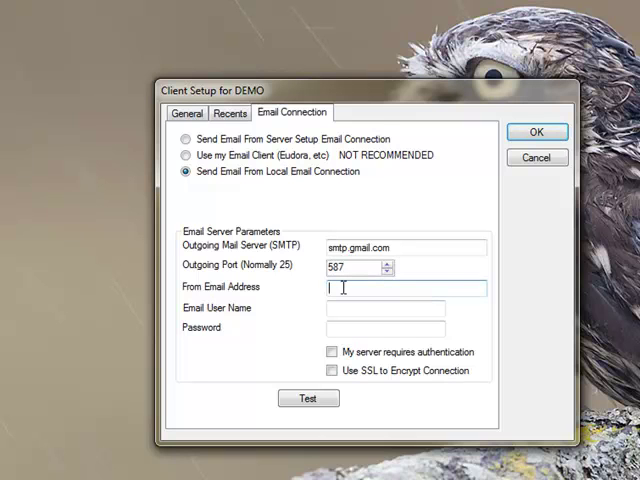
{"action": "type", "text": "a"}
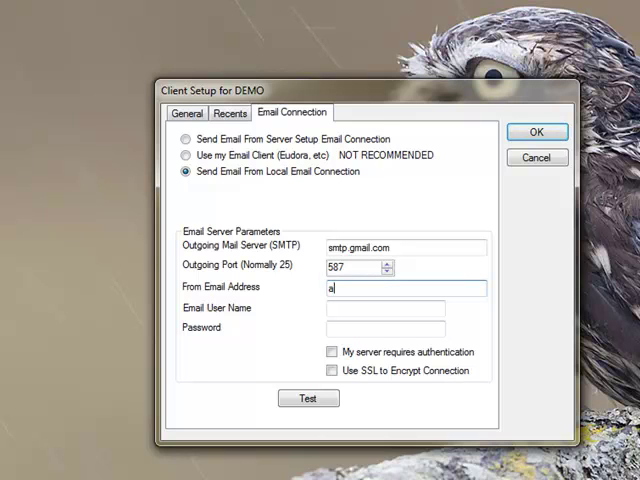
{"action": "type", "text": "ddress@gmail.com"}
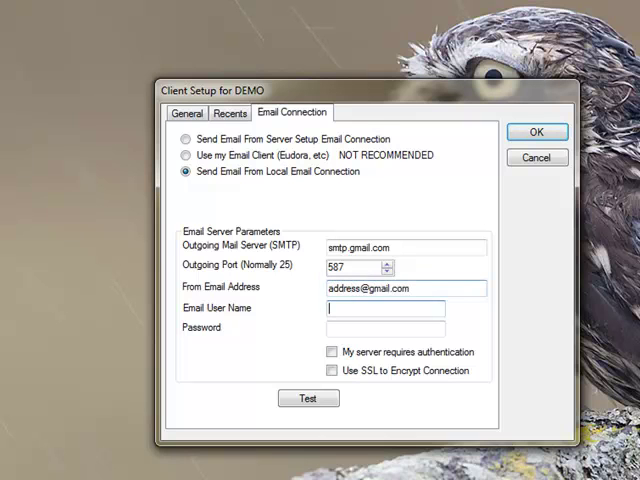
{"action": "type", "text": "YourEmail"}
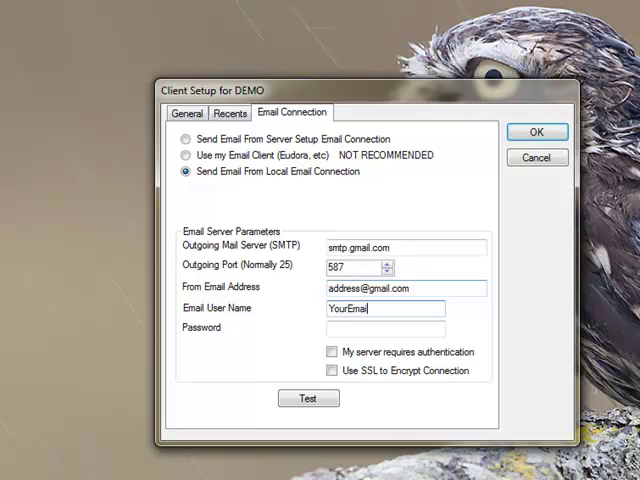
{"action": "type", "text": "UserN"}
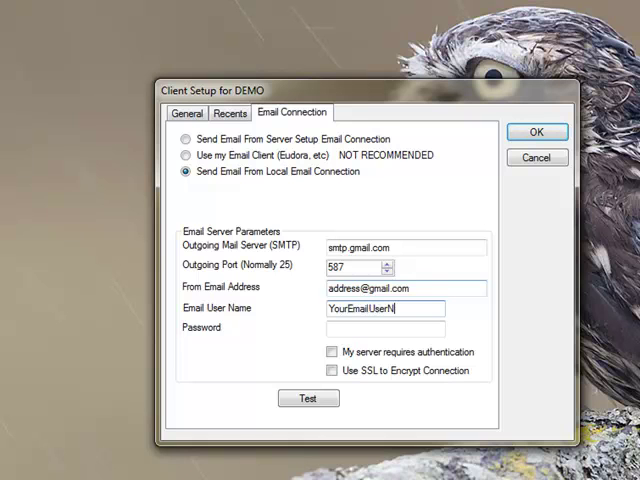
- Enter the account password for YourEmailUserName and test the email connection
{"action": "left_click", "coordinate": [384, 328]}
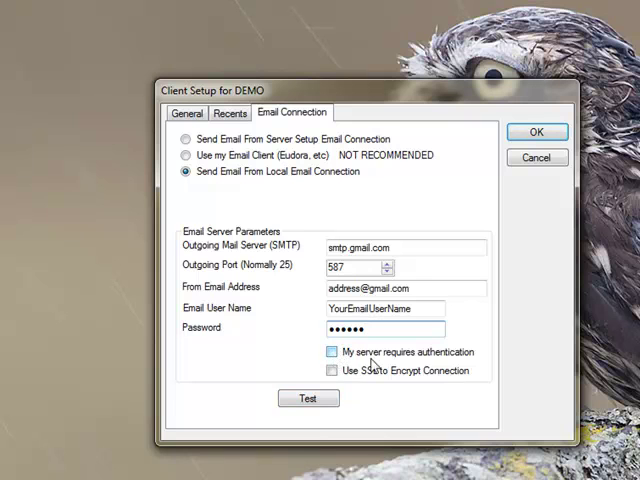
{"action": "mouse_move", "coordinate": [396, 402]}
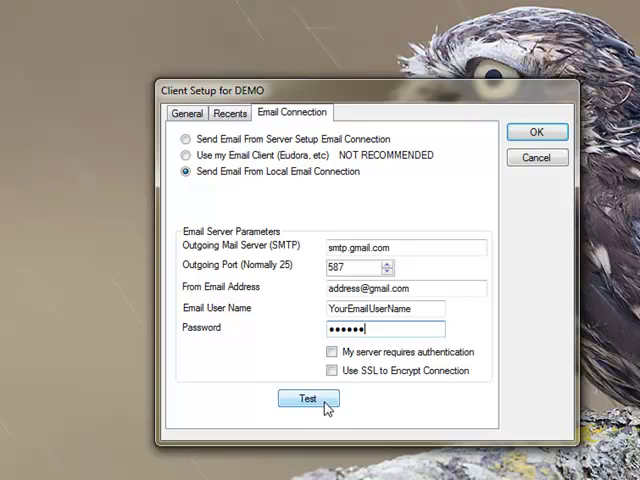
{"action": "left_click", "coordinate": [332, 352]}
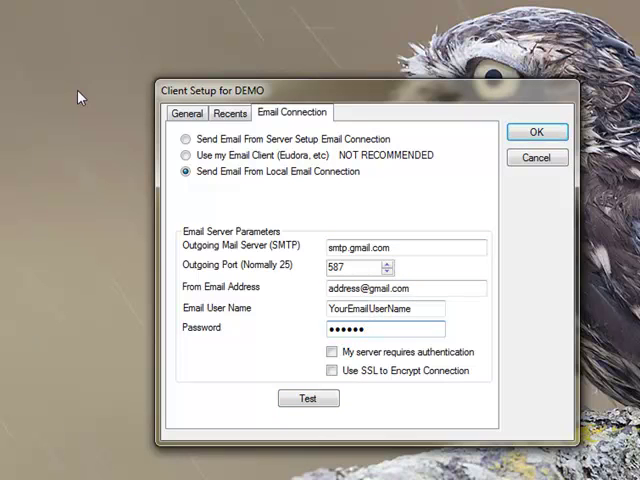
{"action": "left_click", "coordinate": [384, 328]}
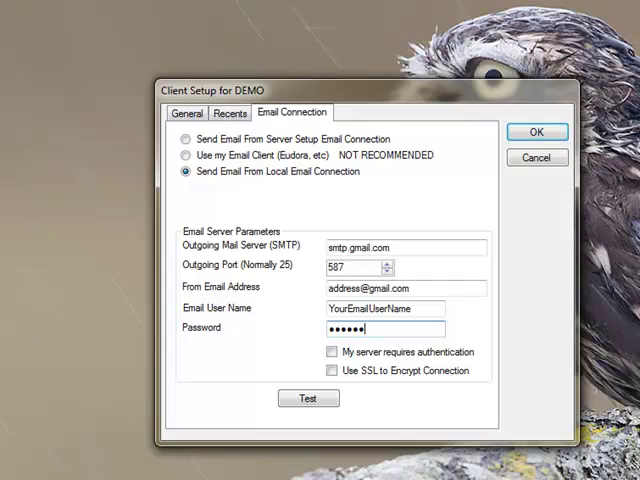